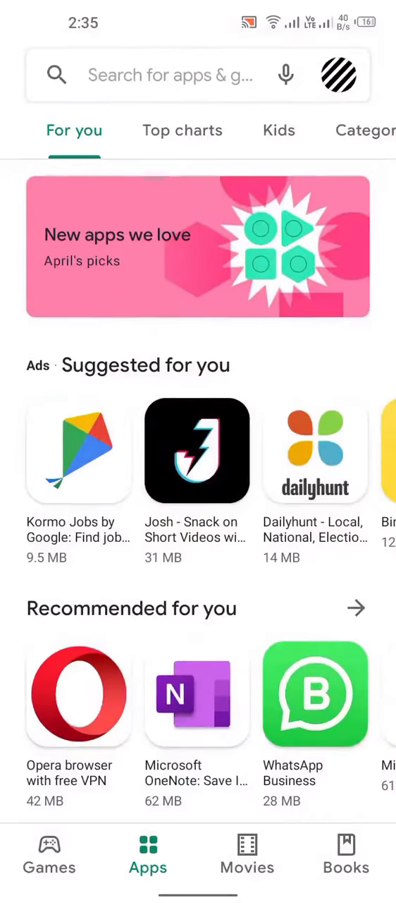
- Search 'ruth', view the Ruthless Launcher listing, and return to the store home
{"action": "left_click", "coordinate": [169, 76]}
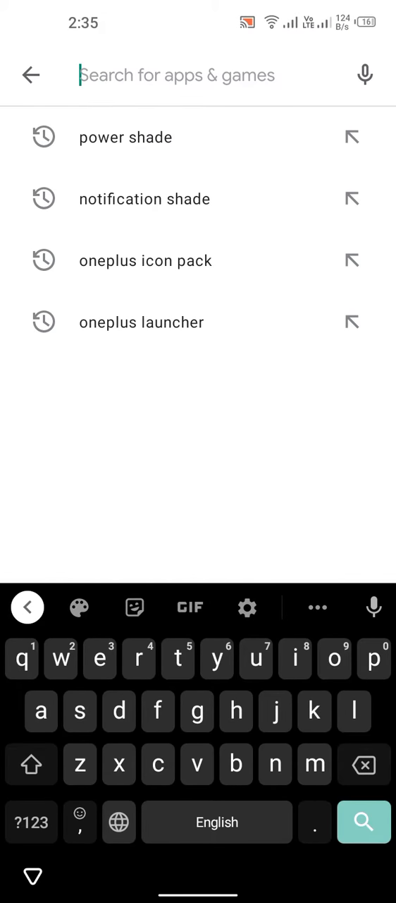
{"action": "type", "text": "ruth"}
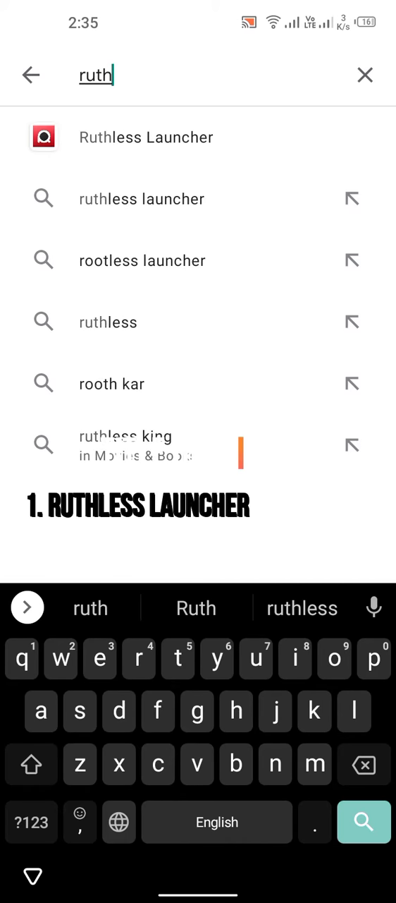
{"action": "left_click", "coordinate": [146, 136]}
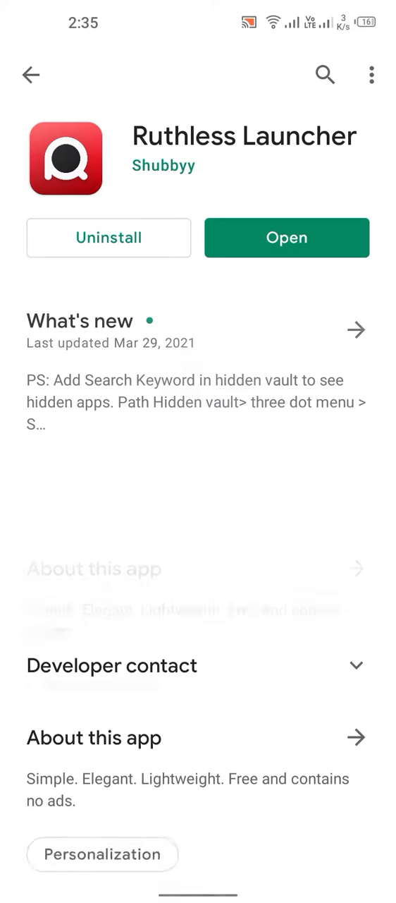
{"action": "left_click", "coordinate": [30, 75]}
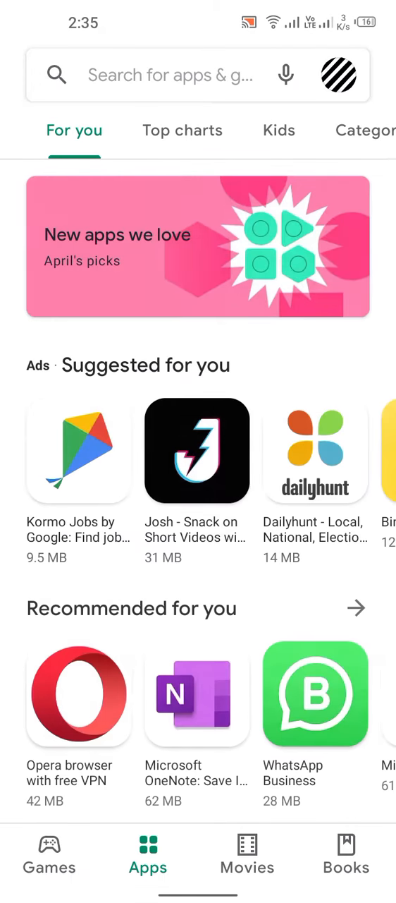
- Search 'power' and open the Power Shade: Notification Panel & Quick Settings listing
{"action": "left_click", "coordinate": [170, 74]}
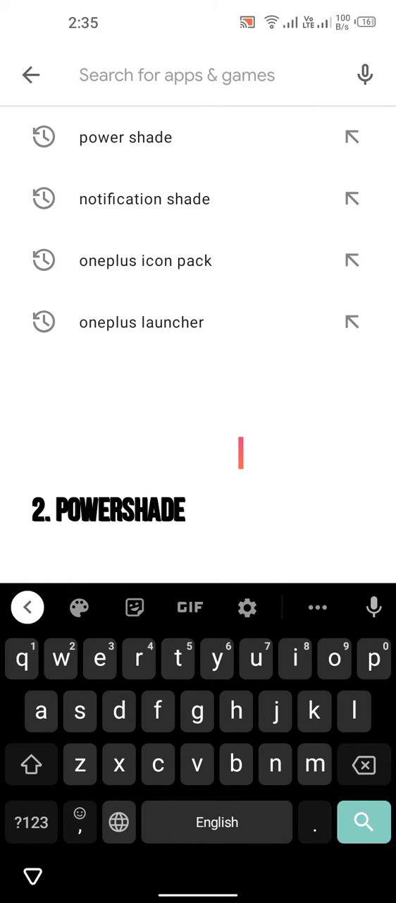
{"action": "type", "text": "power"}
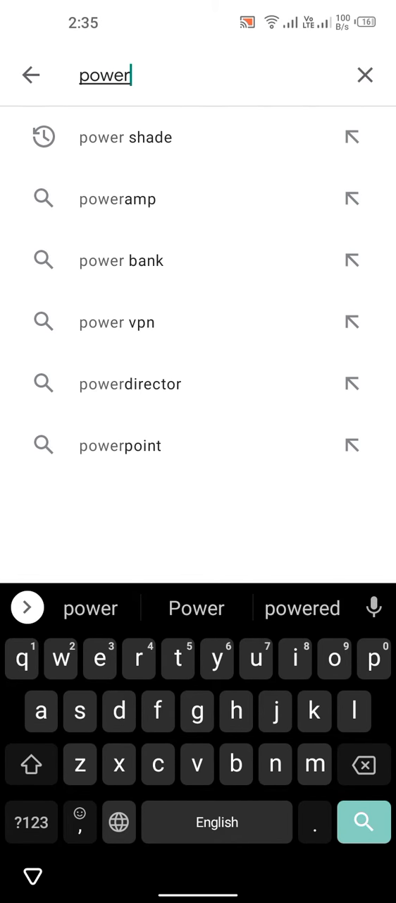
{"action": "left_click", "coordinate": [126, 138]}
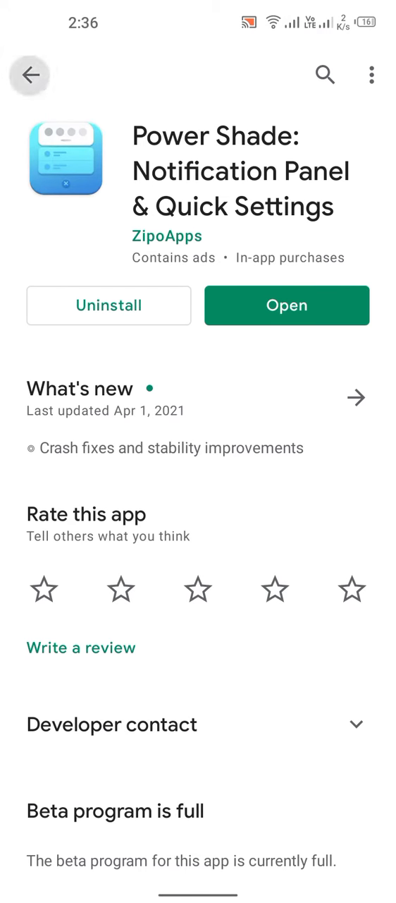
- Search 'oneplus icon pack' to find Oxygen Icon Pack installed, then start a new 'ru' search
{"action": "left_click", "coordinate": [324, 75]}
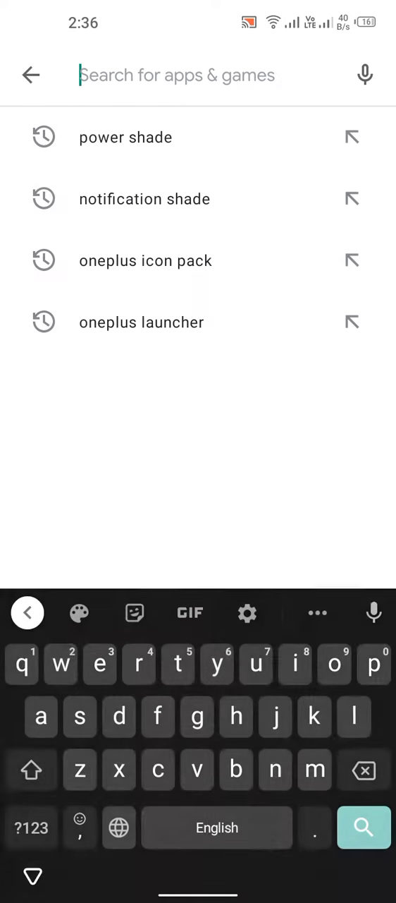
{"action": "type", "text": "one"}
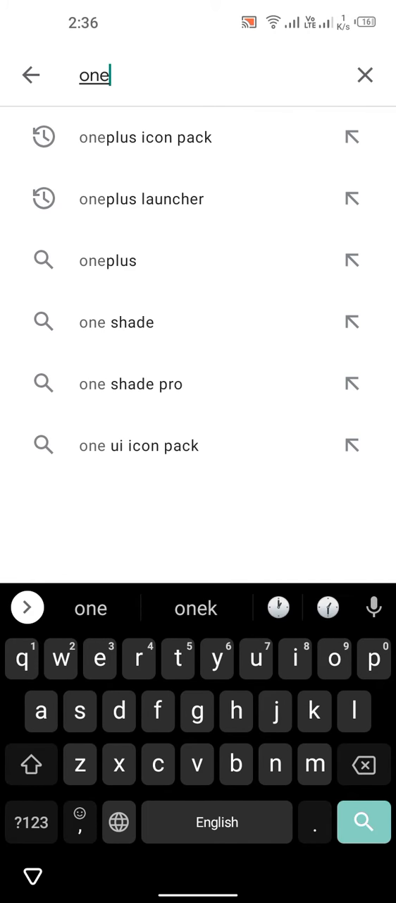
{"action": "left_click", "coordinate": [146, 137]}
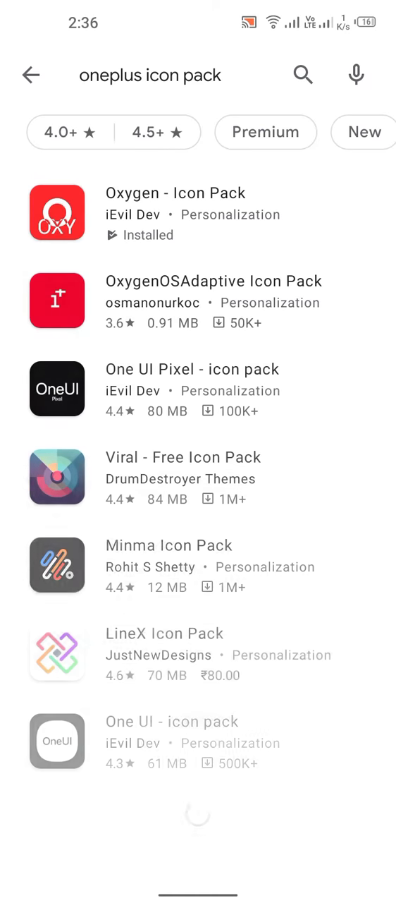
{"action": "left_click", "coordinate": [57, 213]}
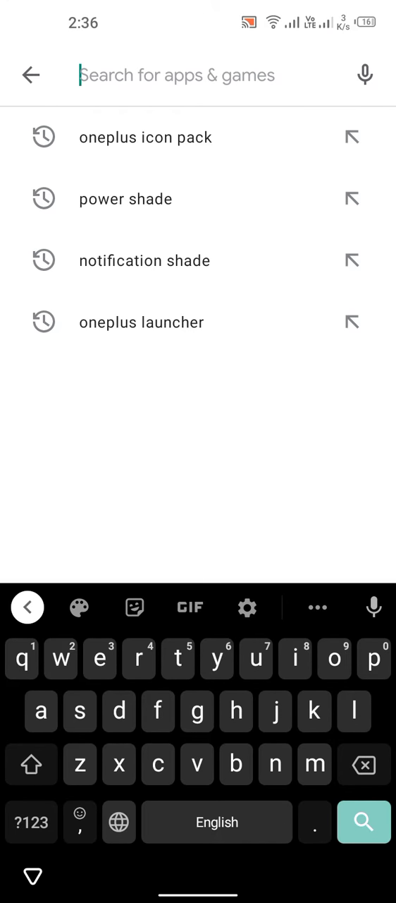
{"action": "type", "text": "ru"}
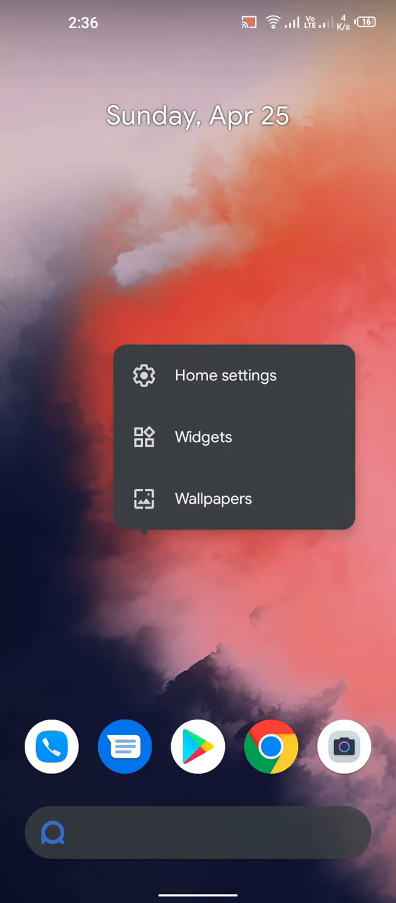
- Confirm Ruthless Launcher Styles use the OxygenOS Icon Pack with circle icons
{"action": "left_click", "coordinate": [225, 374]}
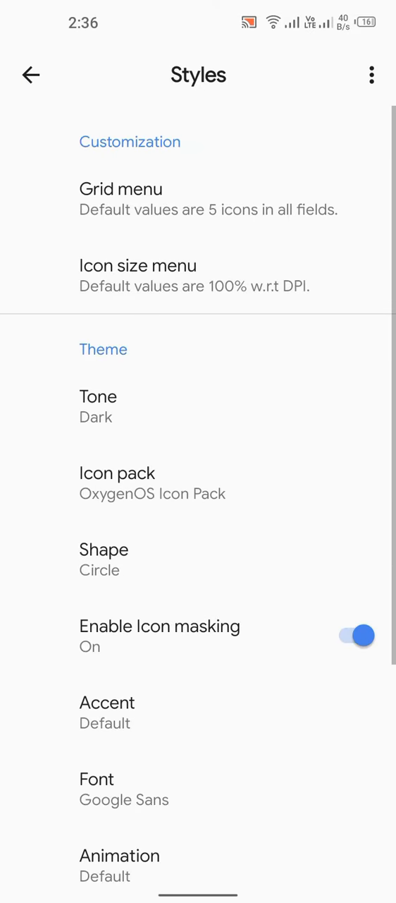
{"action": "left_click", "coordinate": [98, 405]}
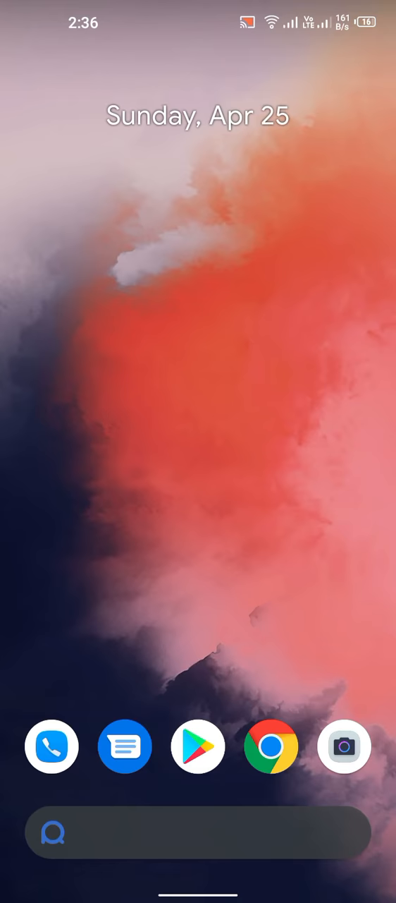
- Swipe up into the app drawer and scroll to the last themed icons
{"action": "scroll", "scroll_direction": "up", "scroll_amount": 3}
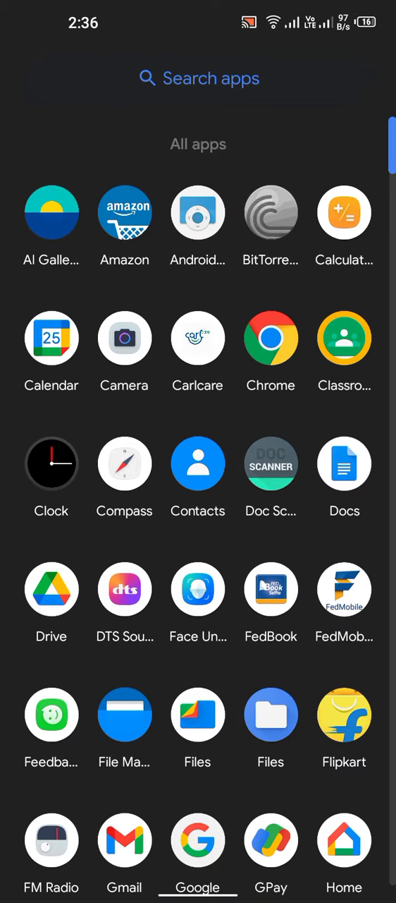
{"action": "scroll", "scroll_direction": "down", "scroll_amount": 3}
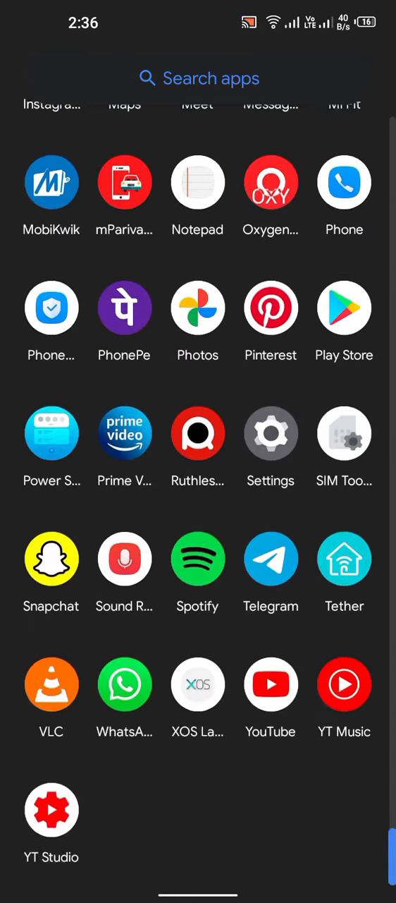
{"action": "scroll", "scroll_direction": "down", "scroll_amount": 3}
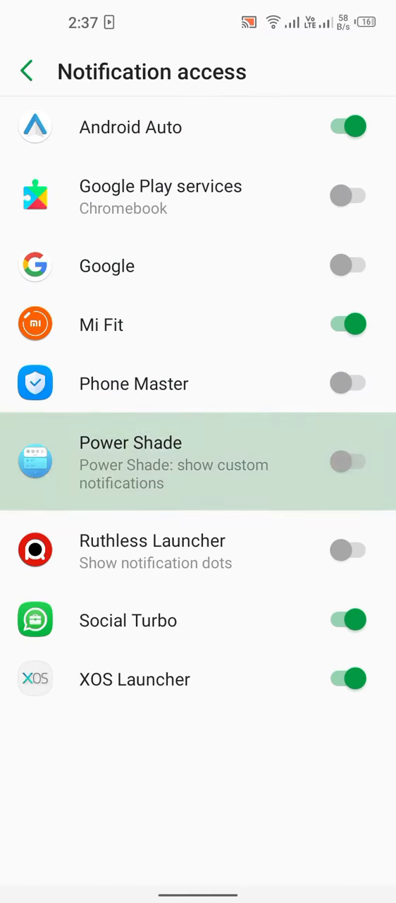
- Turn on Power Shade notification access, allow it, and dismiss the control center suggestion
{"action": "left_click", "coordinate": [348, 461]}
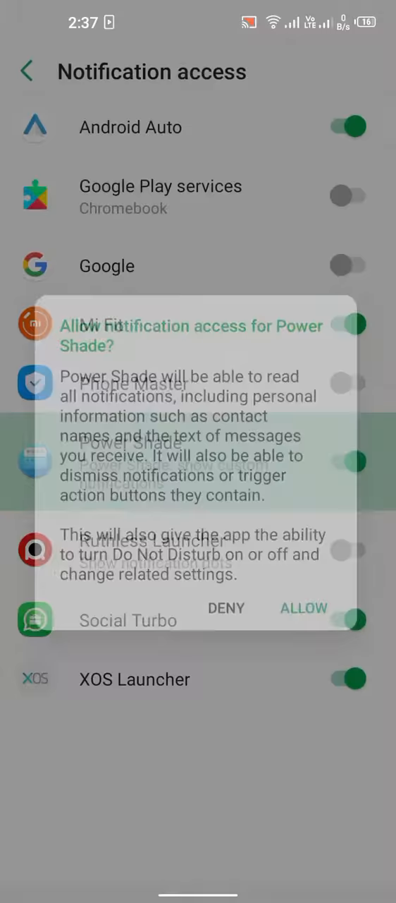
{"action": "left_click", "coordinate": [303, 608]}
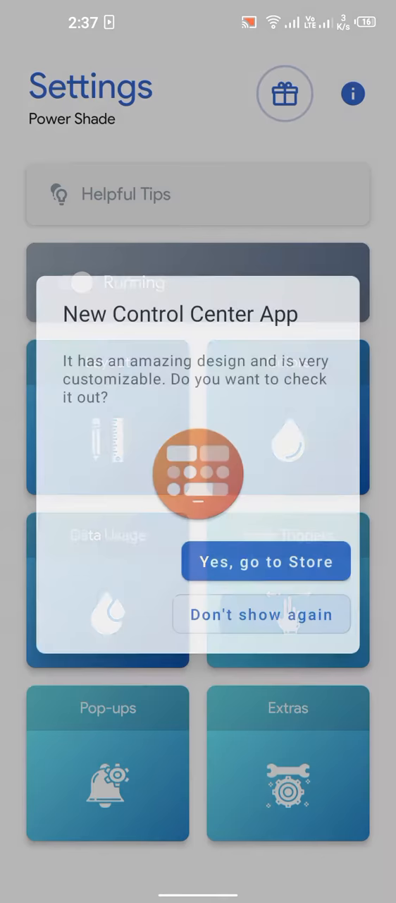
{"action": "left_click", "coordinate": [262, 613]}
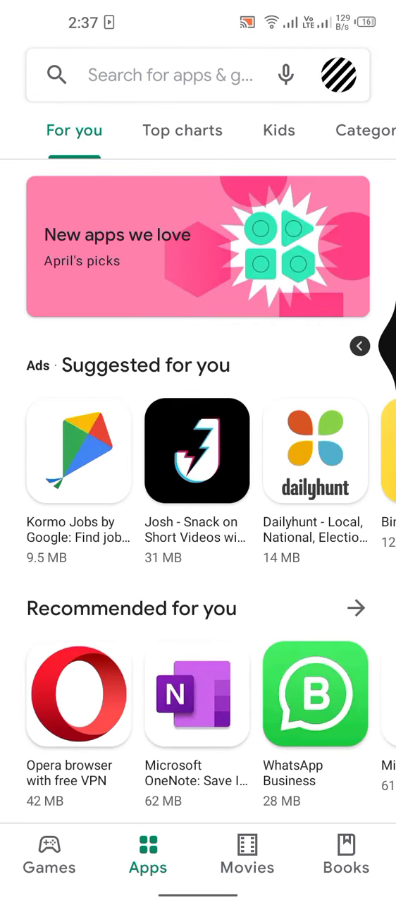
- Return home and scroll the app drawer to its end to view the themed icons
{"action": "key", "text": "HOME"}
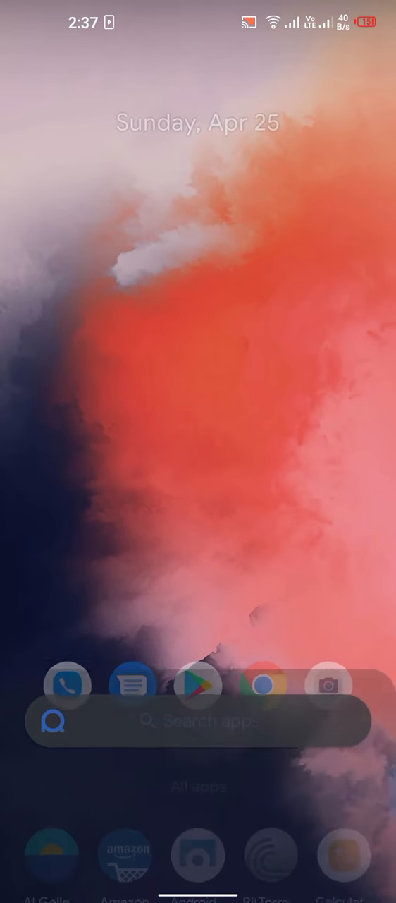
{"action": "scroll", "scroll_direction": "down", "scroll_amount": 3}
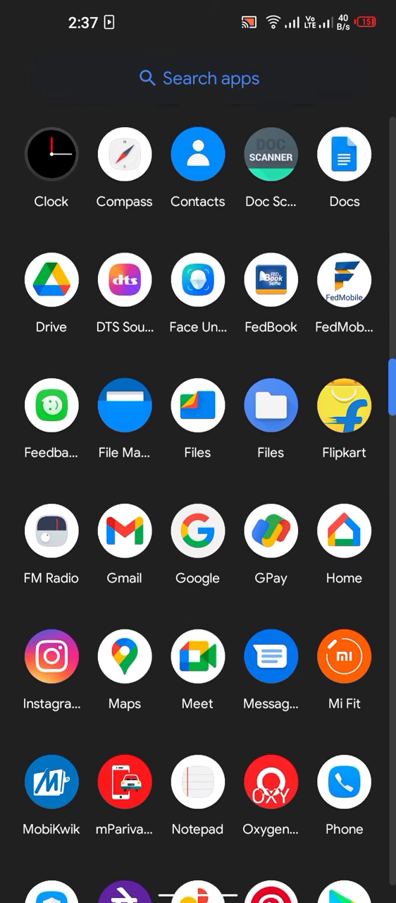
{"action": "scroll", "scroll_direction": "down", "scroll_amount": 3}
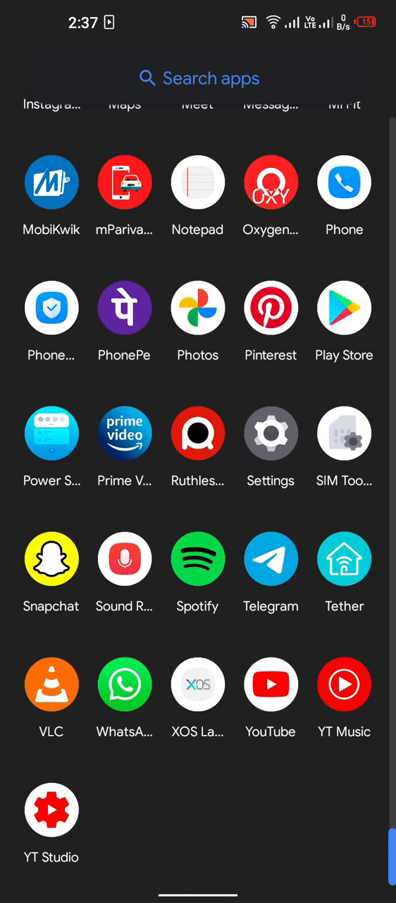